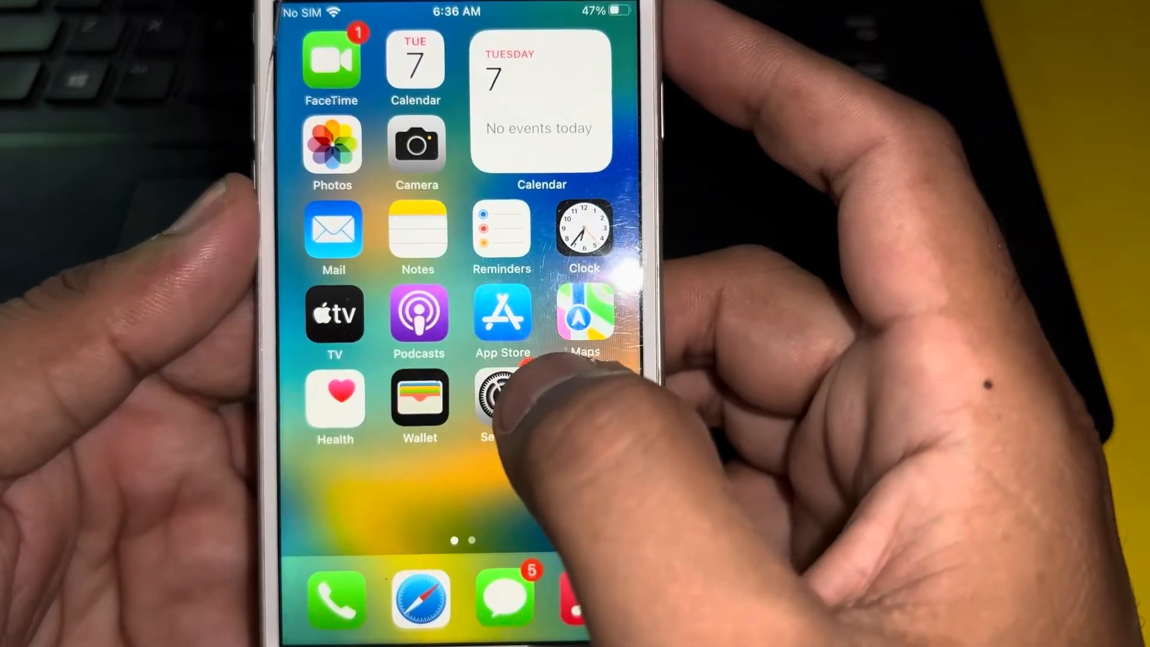
Launch the Settings app and browse its main list of entries
click(488, 400)
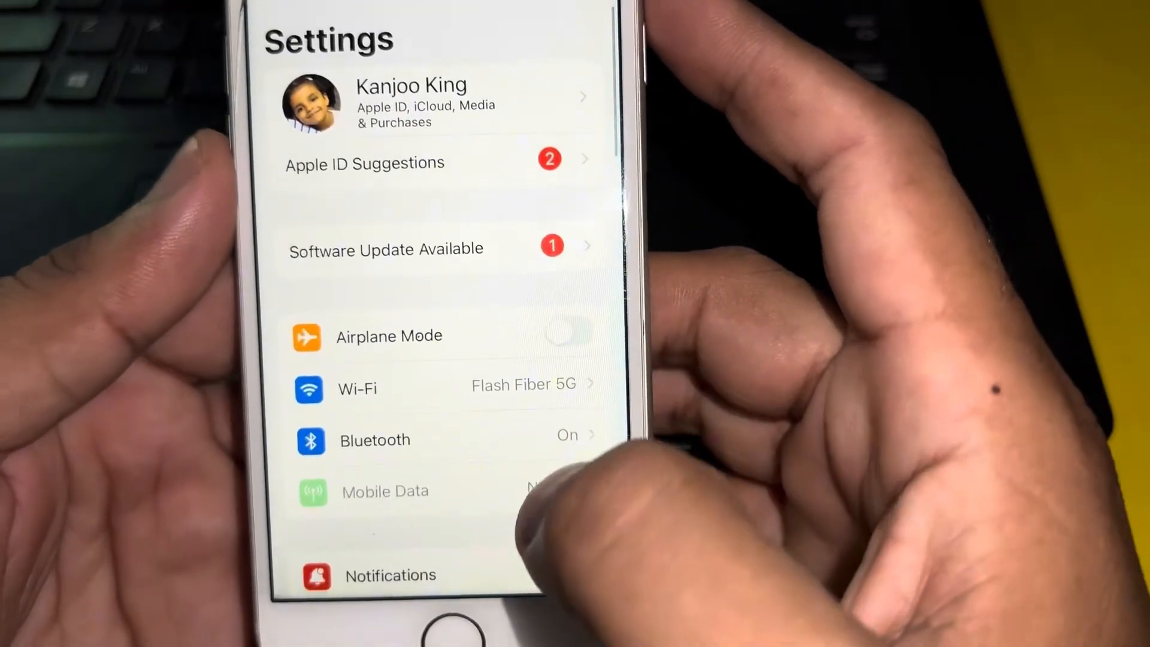
scroll(down, 3)
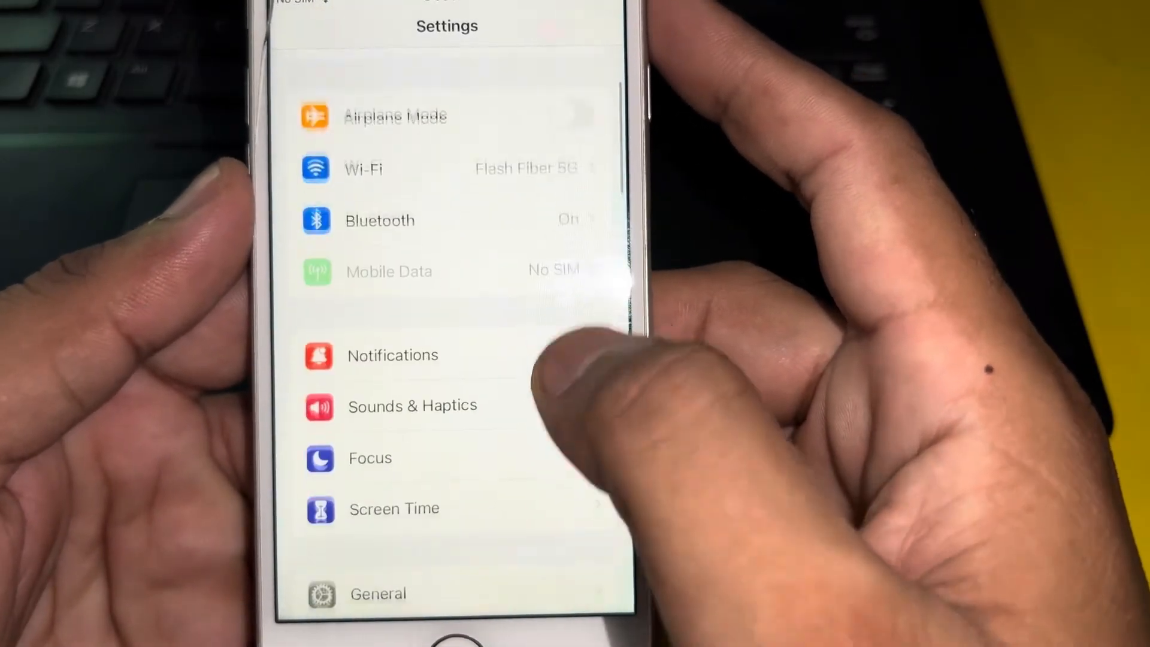
scroll(up, 3)
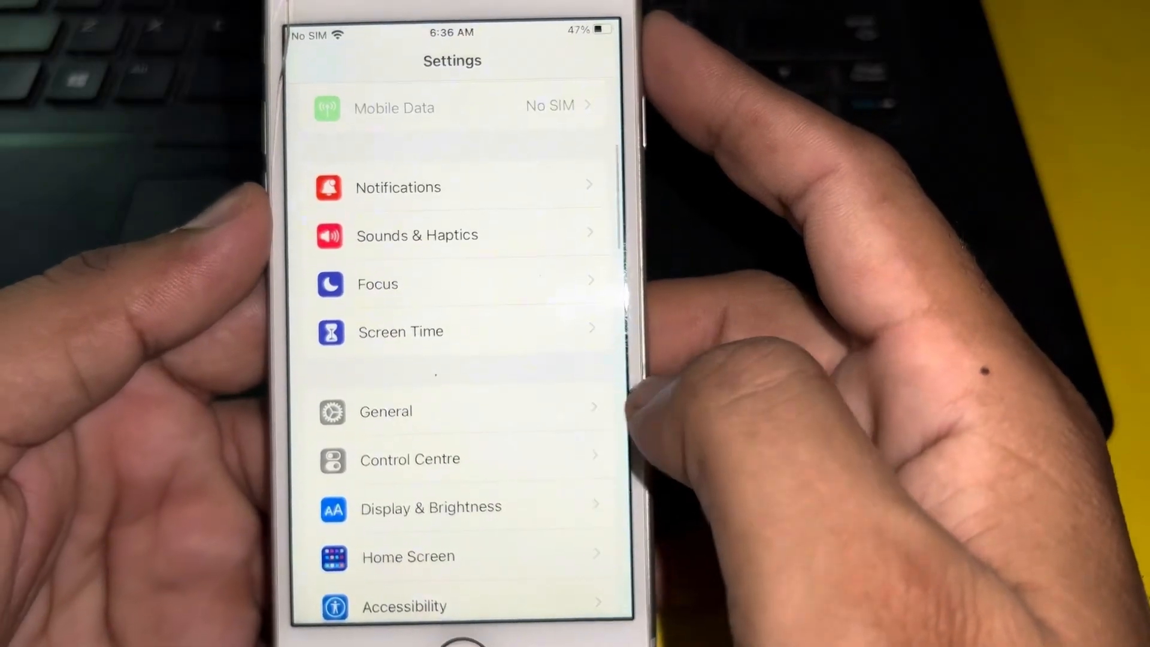
click(385, 411)
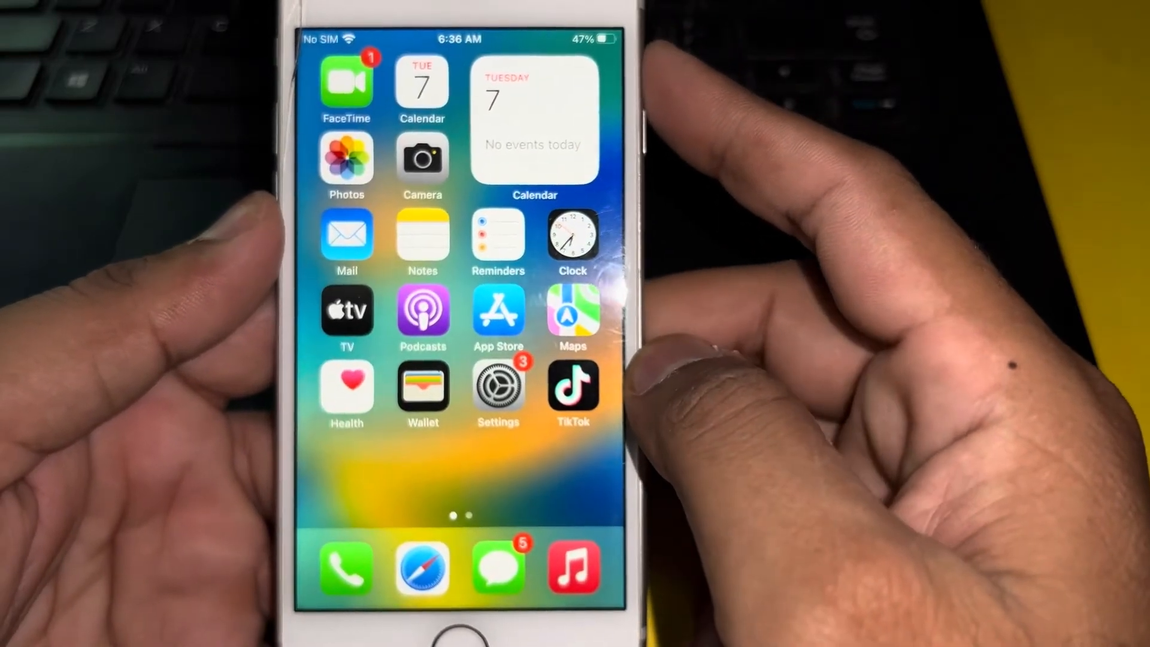
Reopen Settings, go into General and scroll to its lower entries
click(497, 385)
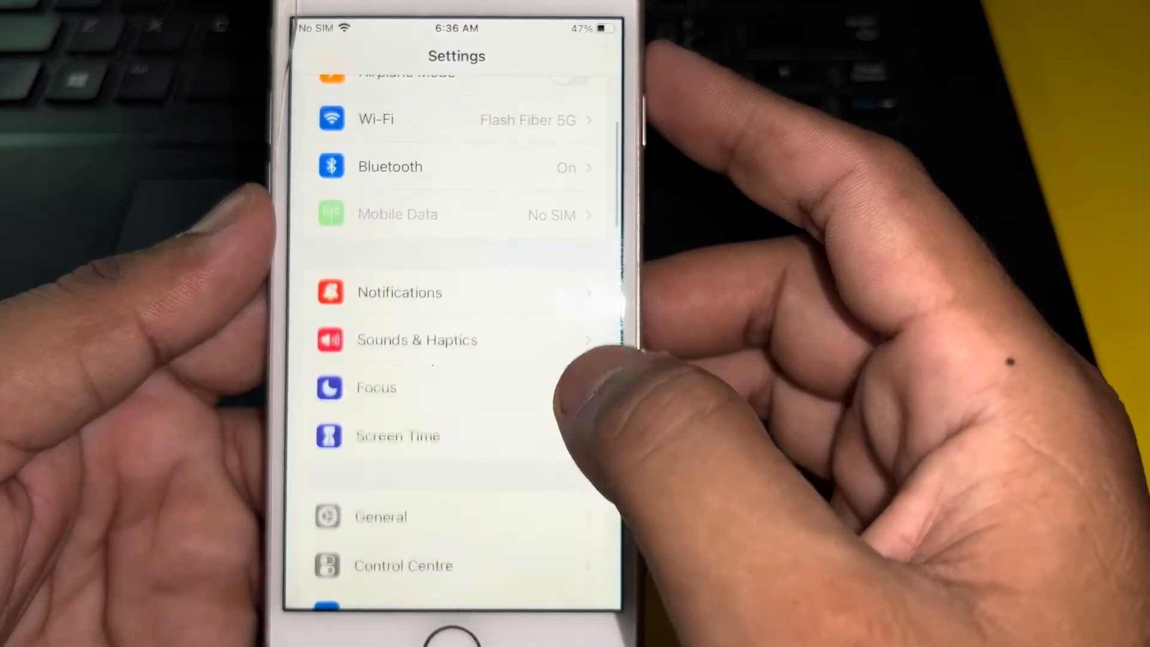
scroll(down, 3)
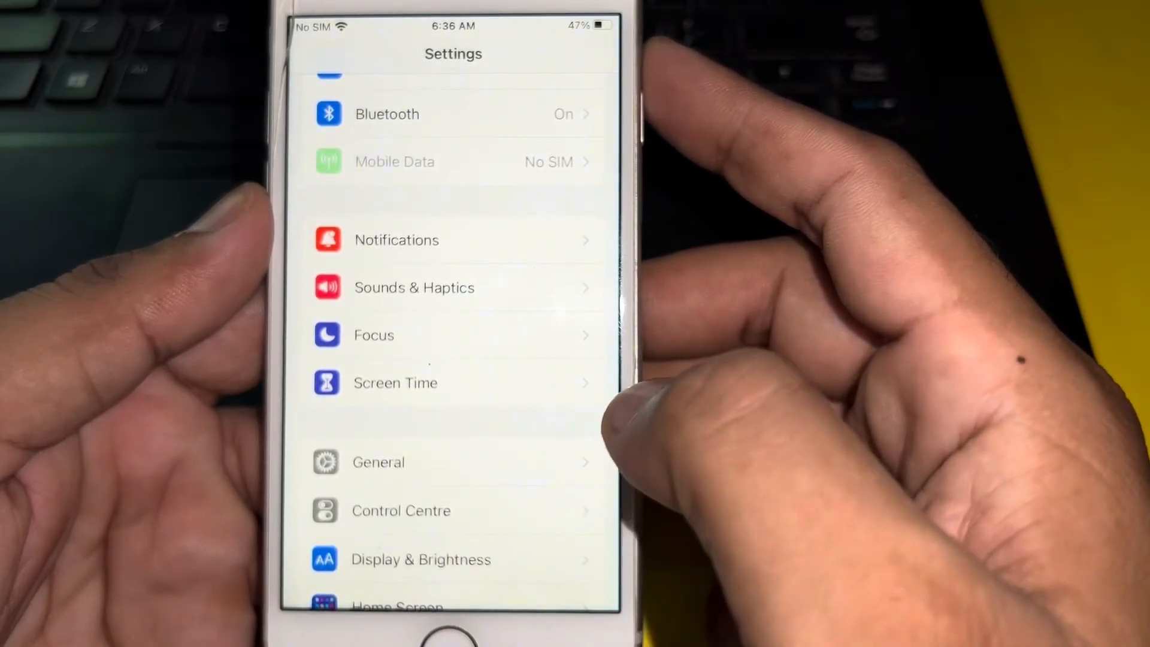
click(379, 461)
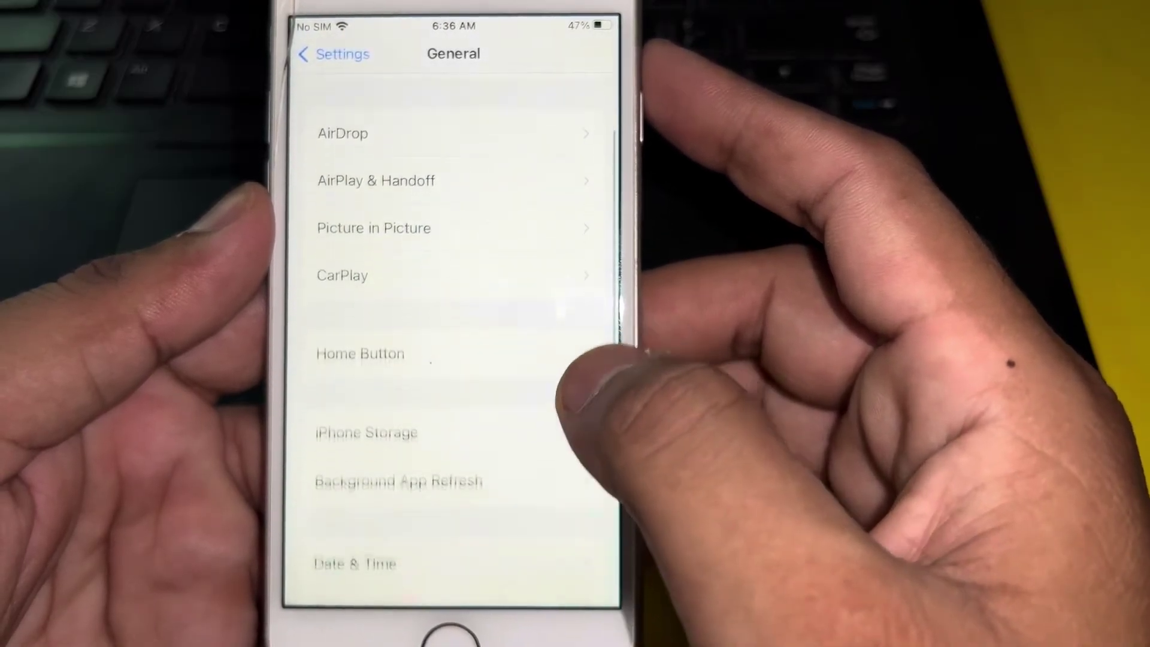
scroll(down, 3)
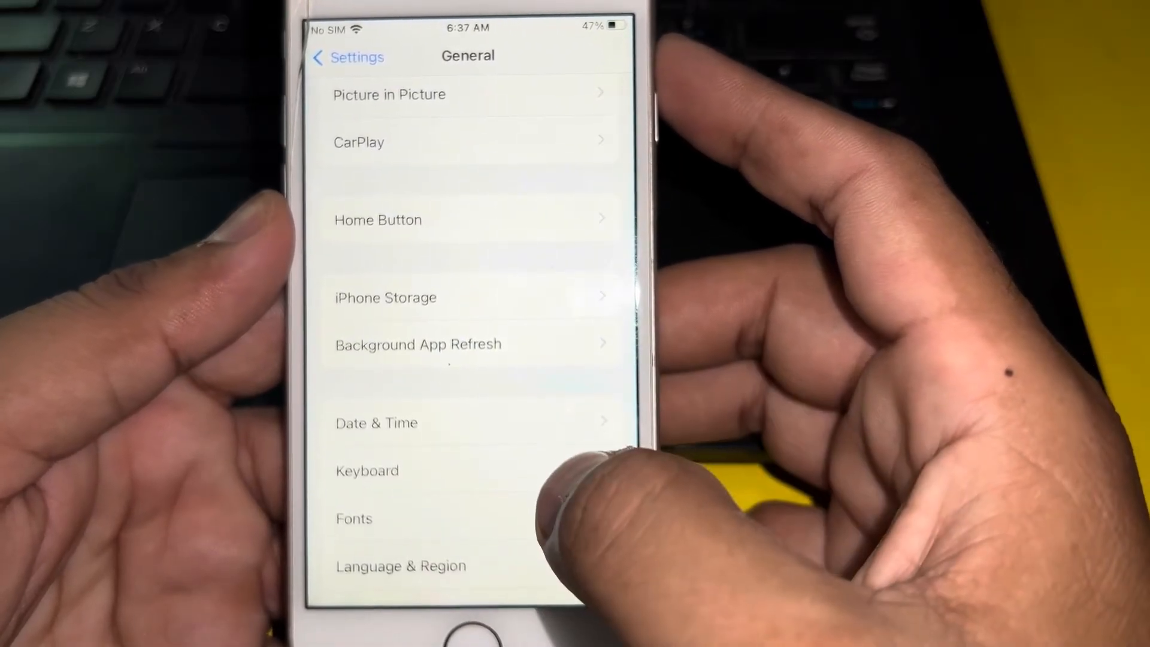
scroll(up, 3)
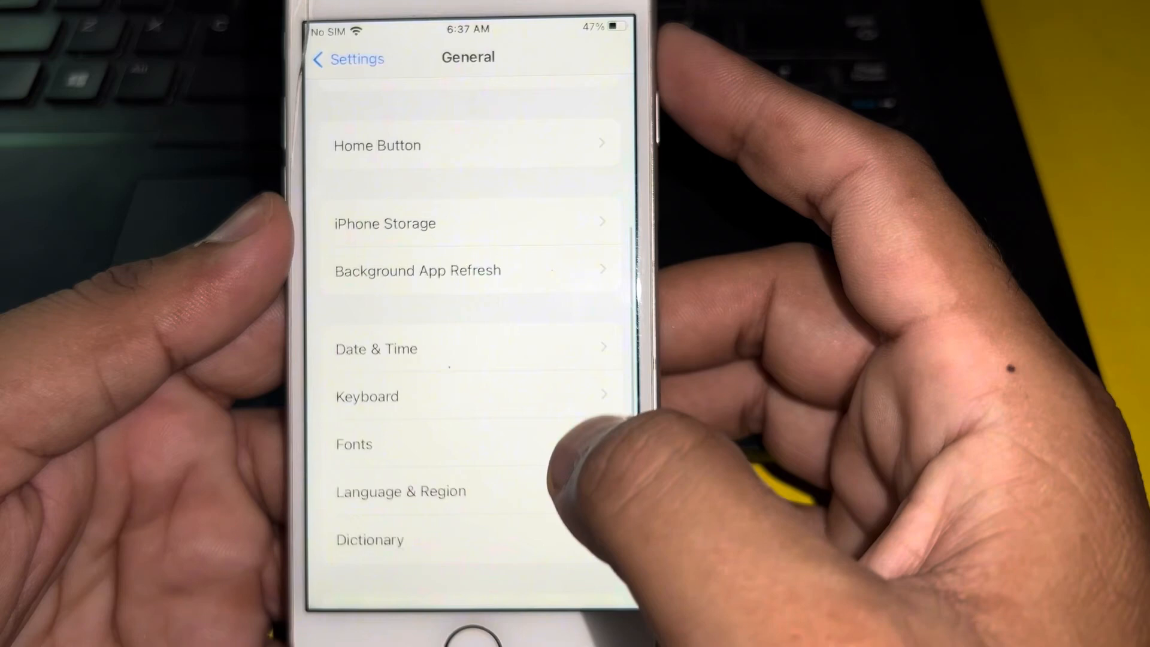
scroll(down, 3)
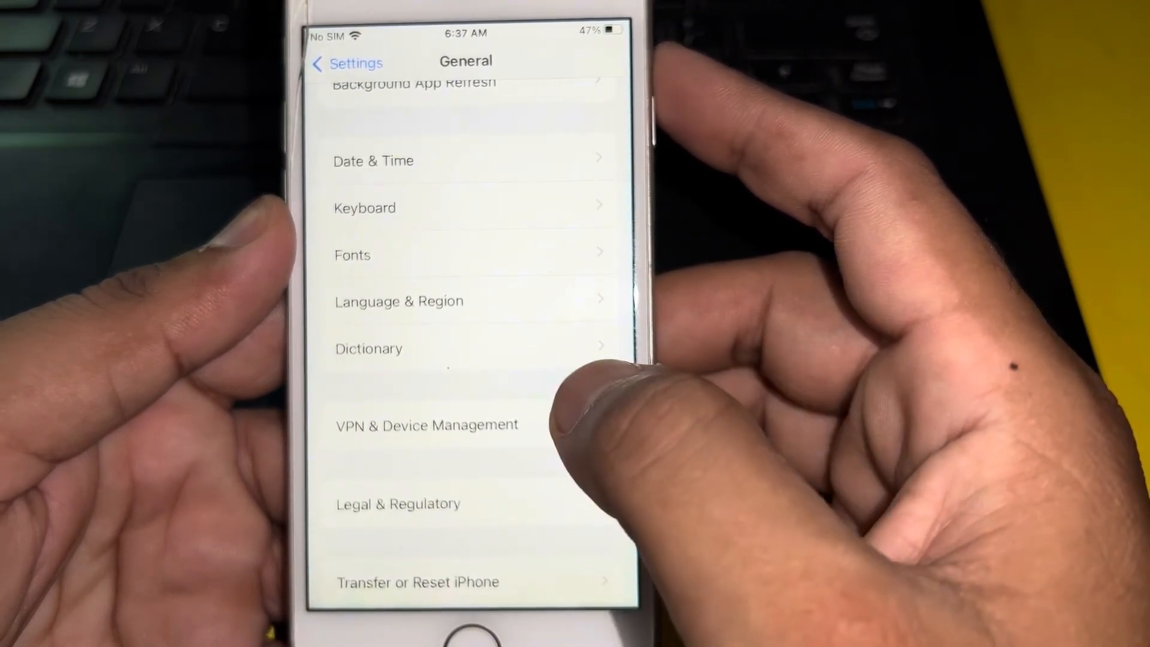
click(424, 425)
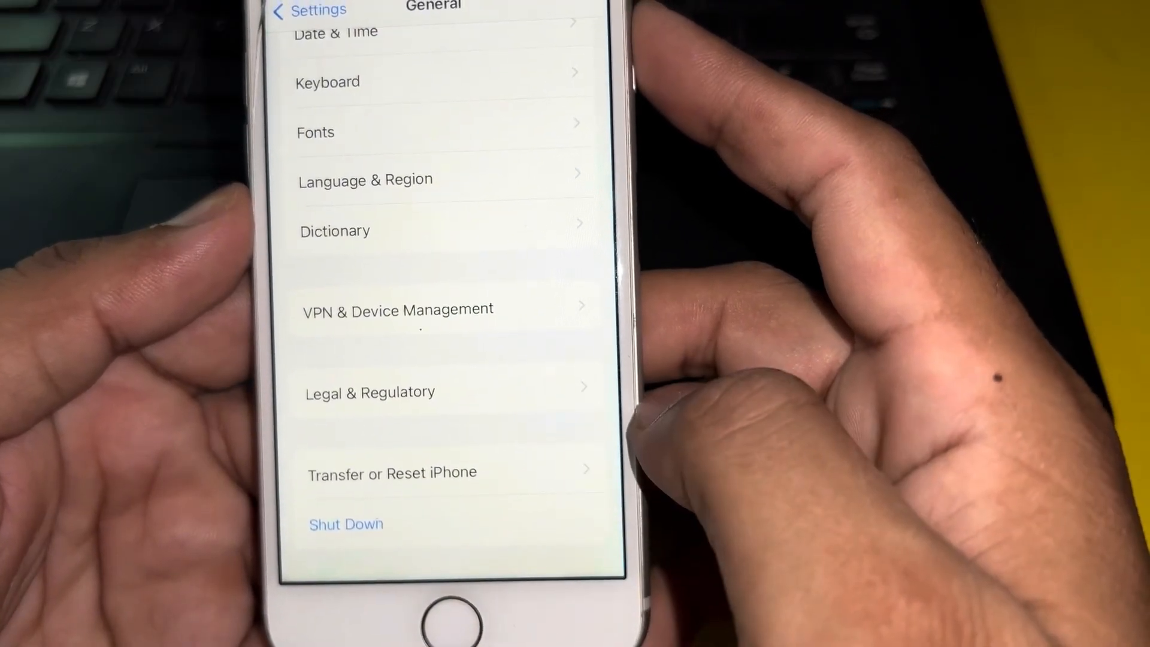
Open Transfer or Reset iPhone and reveal the Reset options, including Reset Network Settings
click(388, 471)
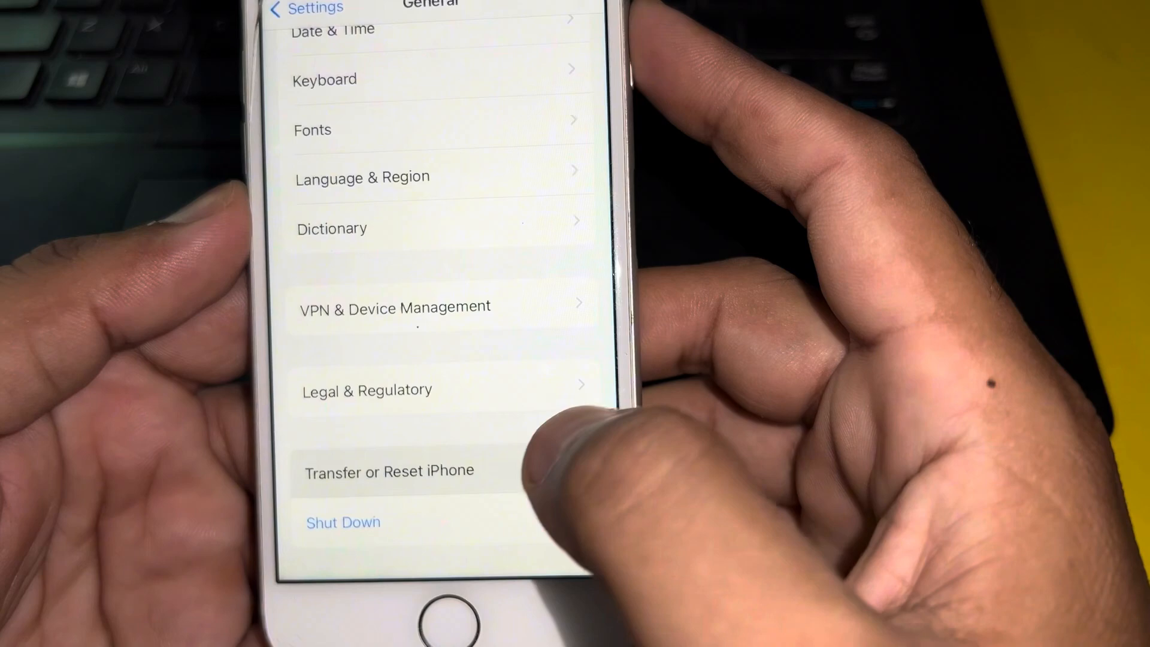
click(389, 470)
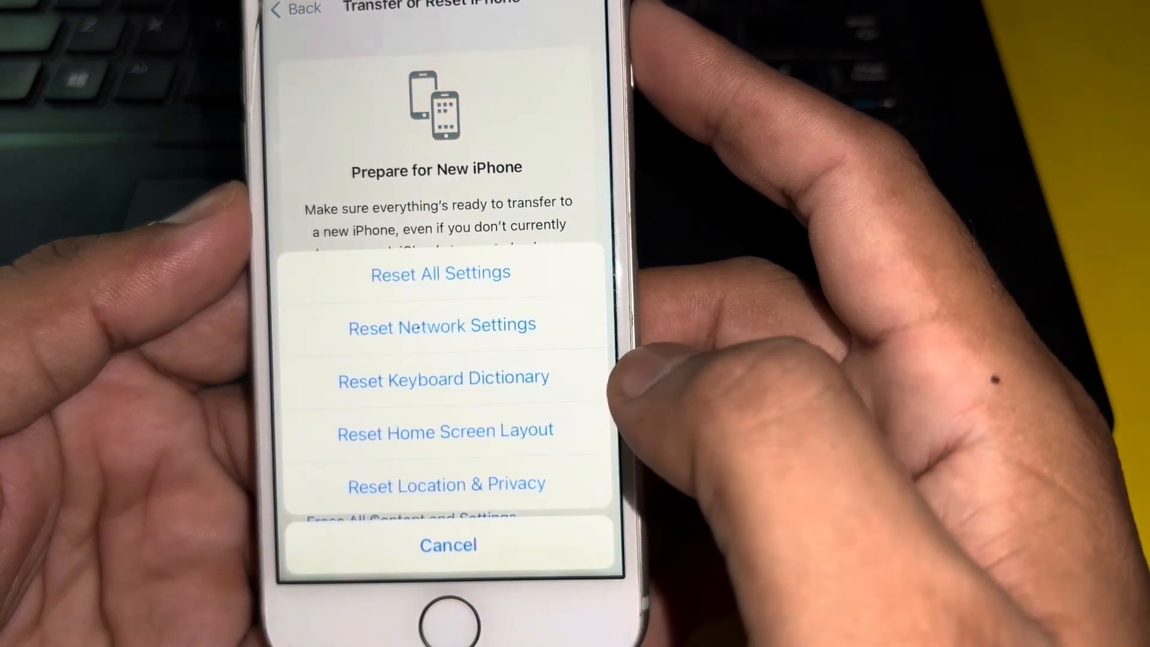